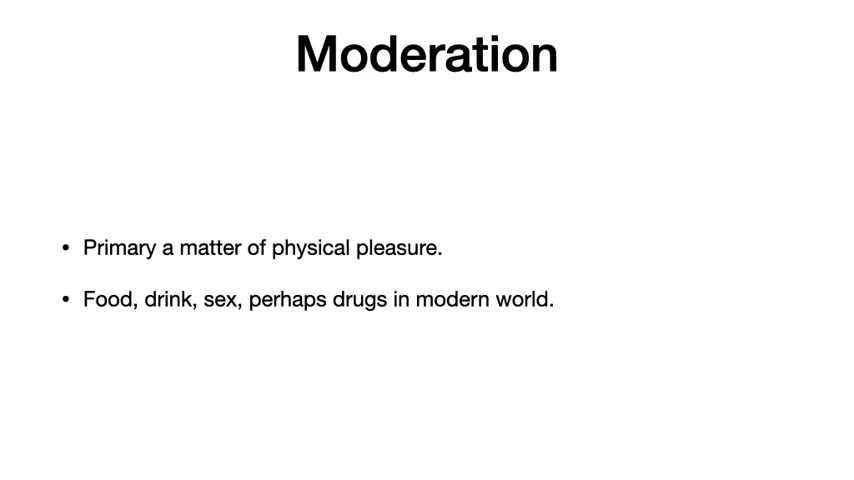
Advance to the slide on the mean between 'feel nothing' and glutton/lecher.
key(Right)
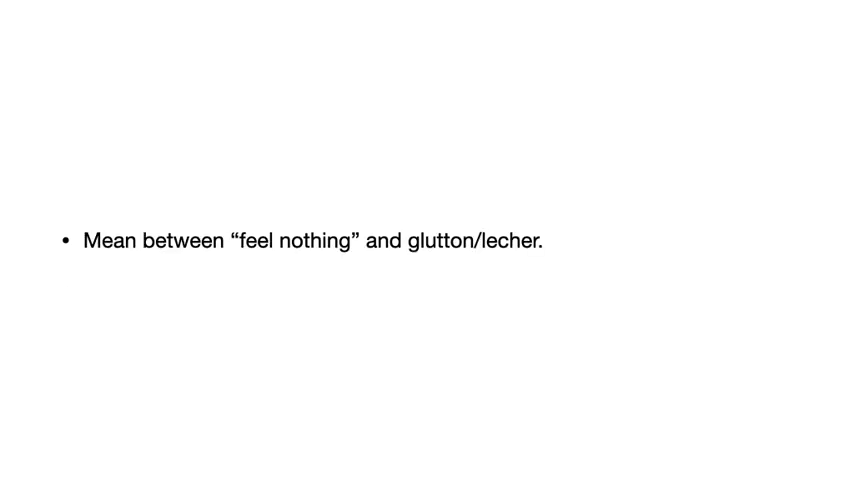